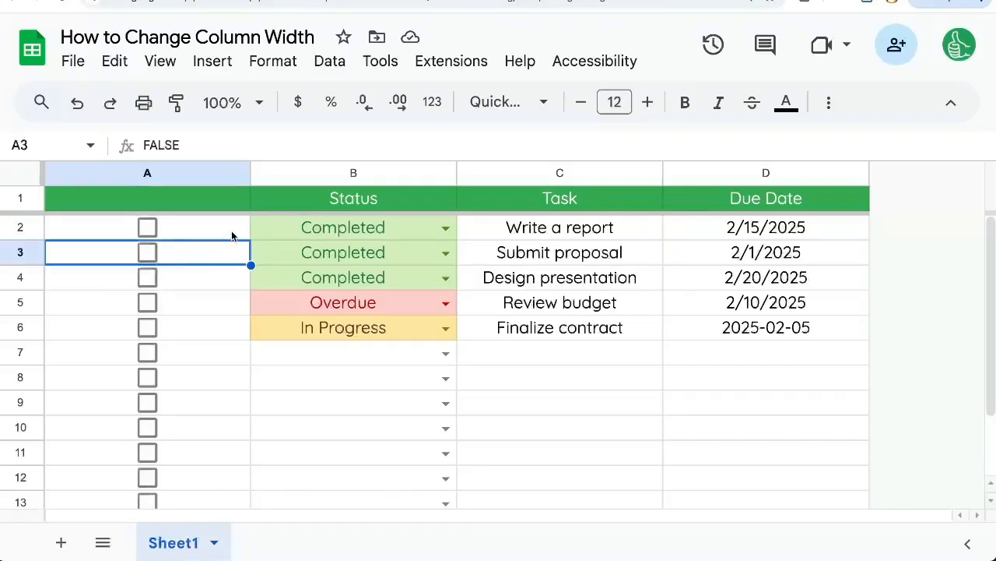
- Highlight the checkbox cells and then the entire checkbox column A
click(146, 227)
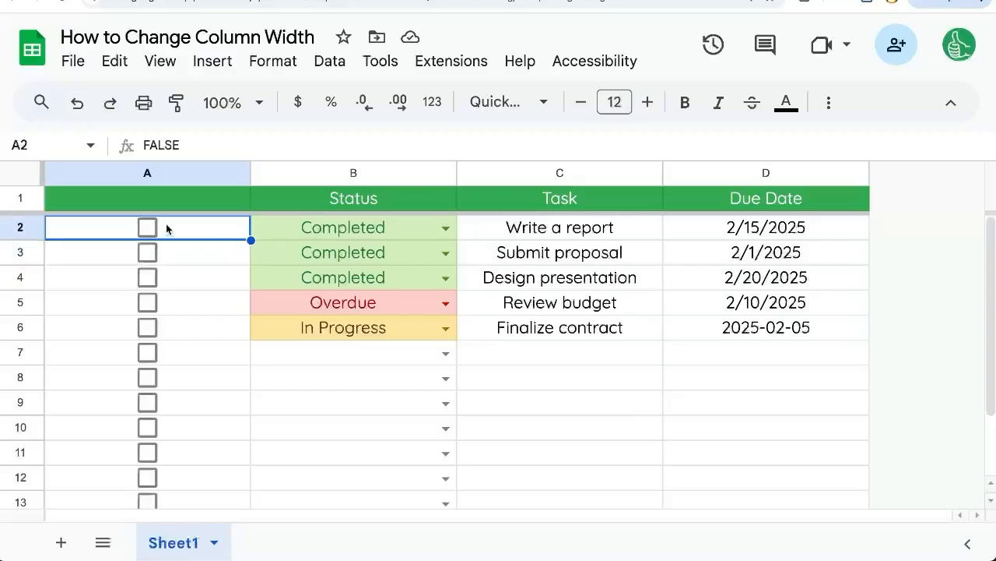
drag(146, 227, 147, 451)
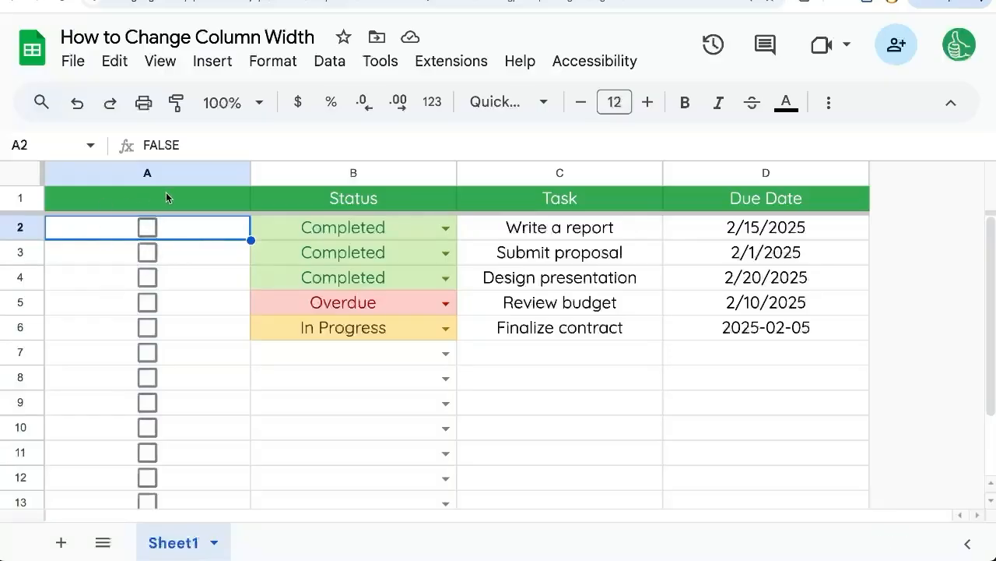
mouse_move(386, 243)
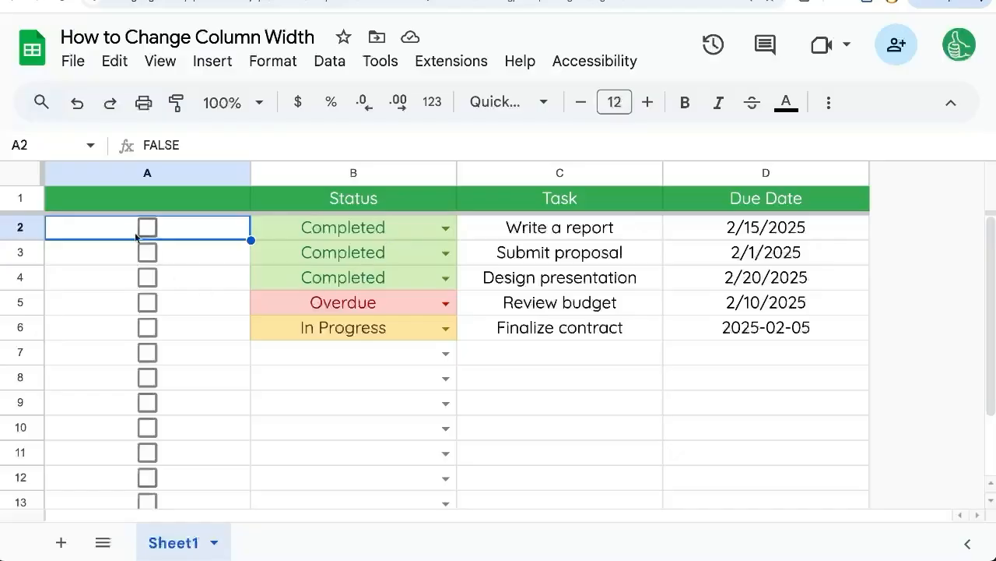
click(146, 172)
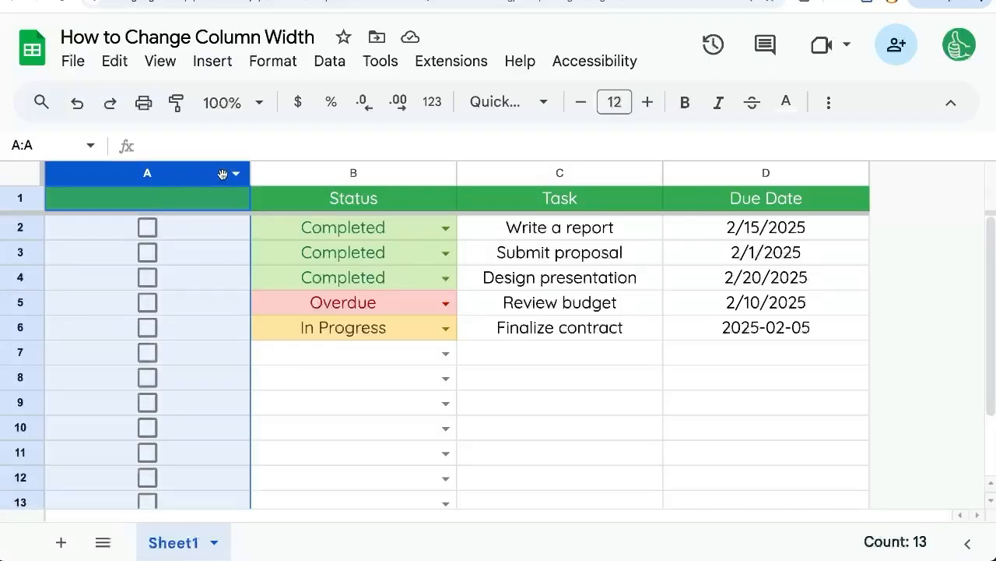
mouse_move(243, 185)
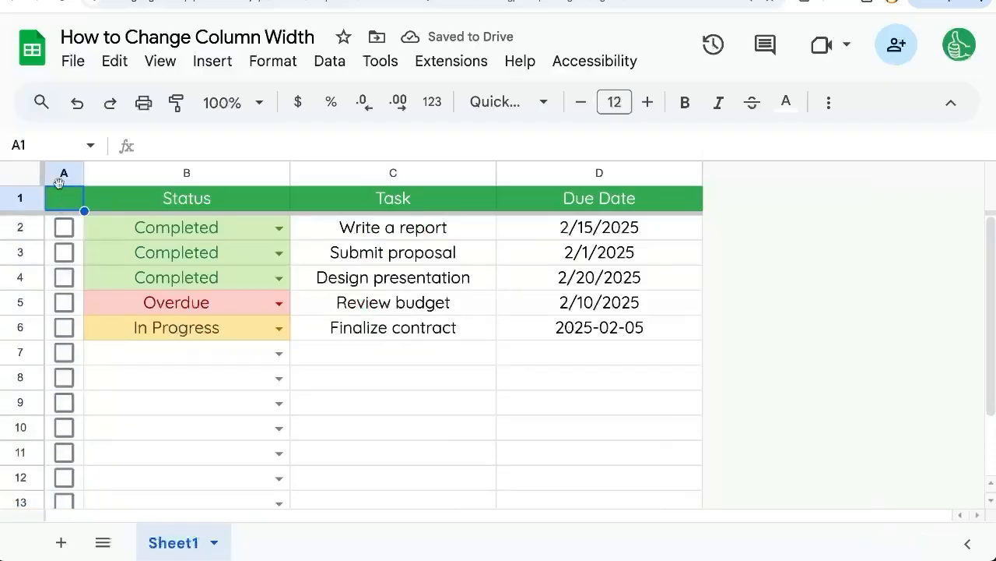
- Resize column A to exactly 40 pixels and move to the Task header
click(63, 171)
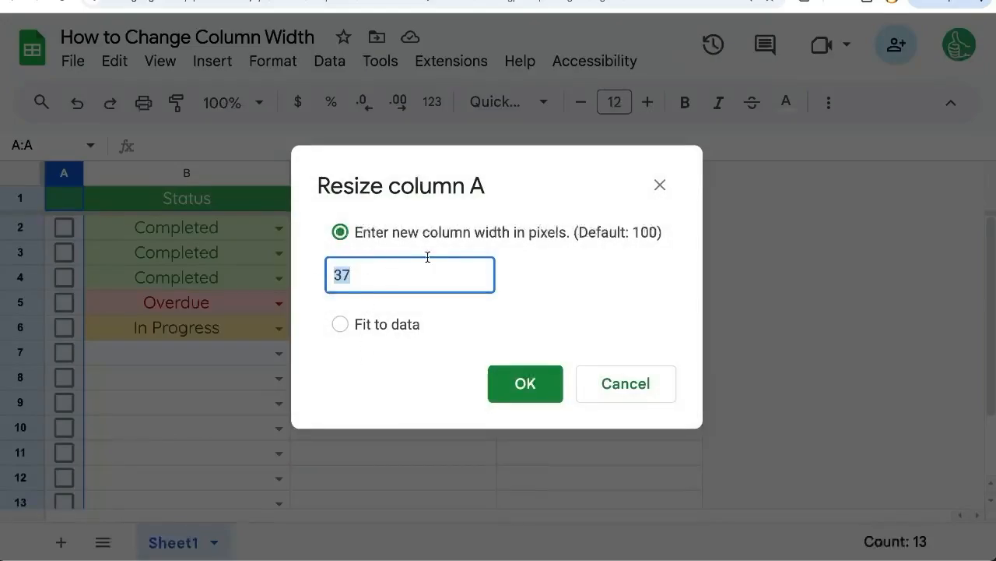
text(40)
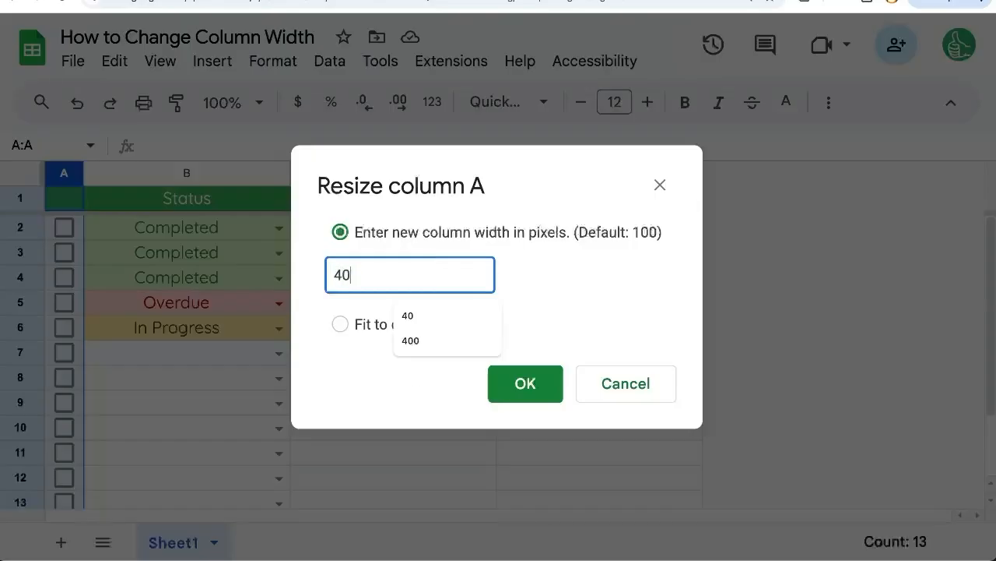
click(525, 383)
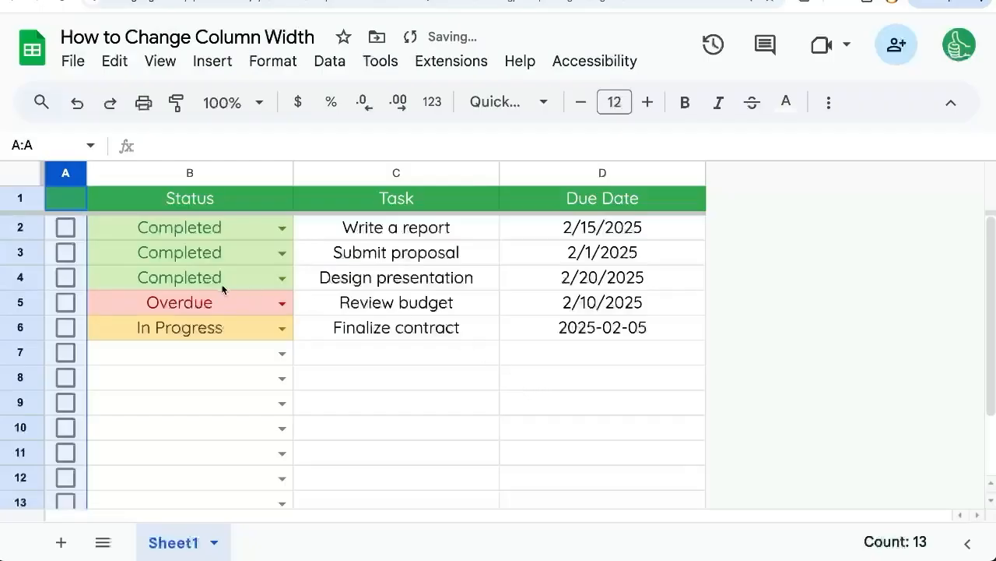
click(190, 171)
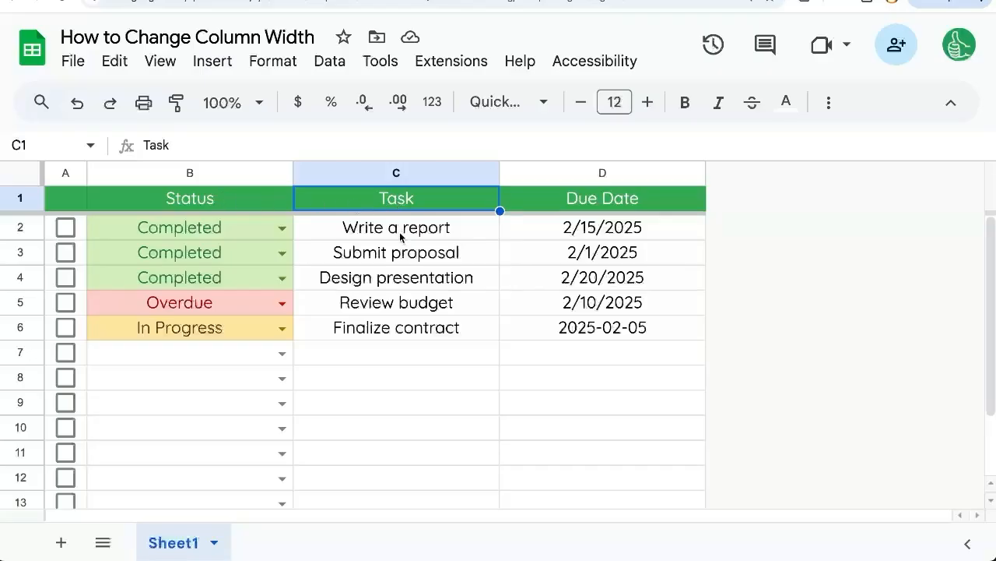
- Widen the Task column C by dragging its header border, then move to the Status header
drag(396, 228, 396, 327)
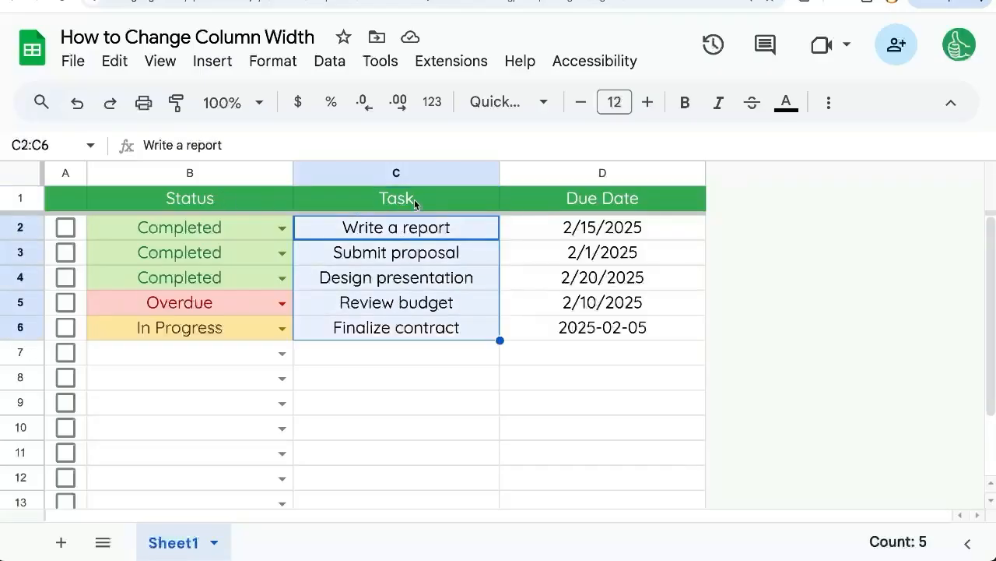
click(395, 173)
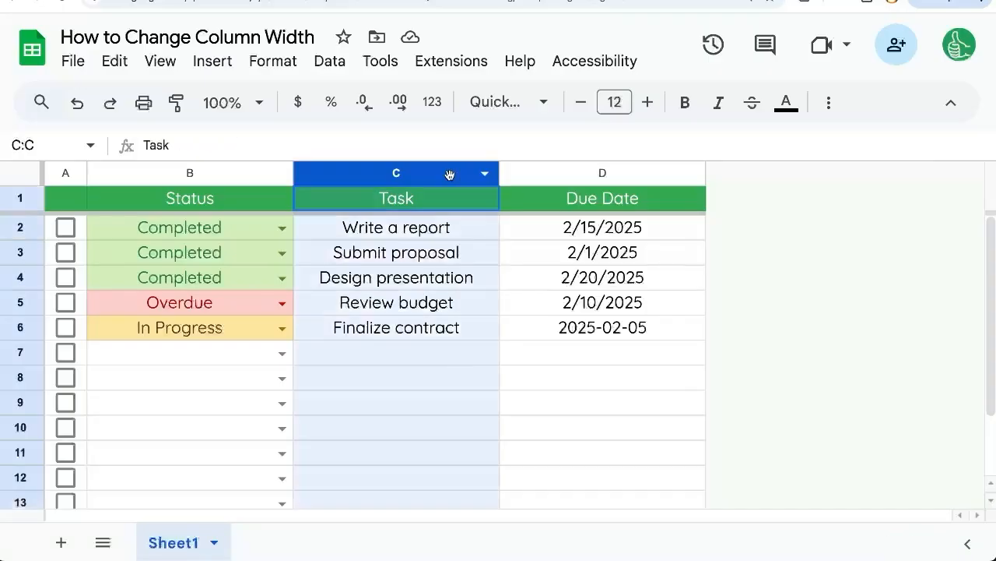
drag(498, 171, 629, 172)
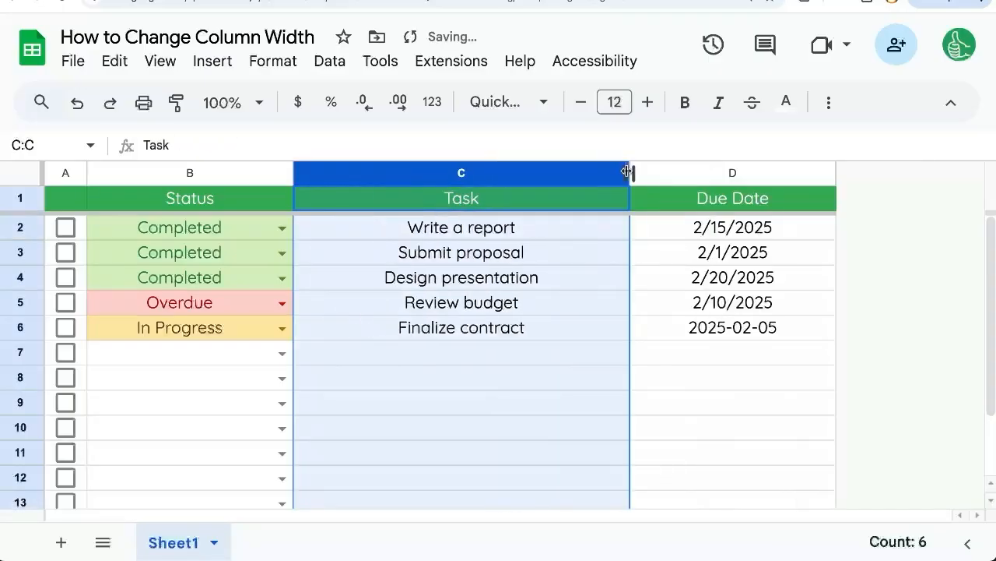
click(461, 227)
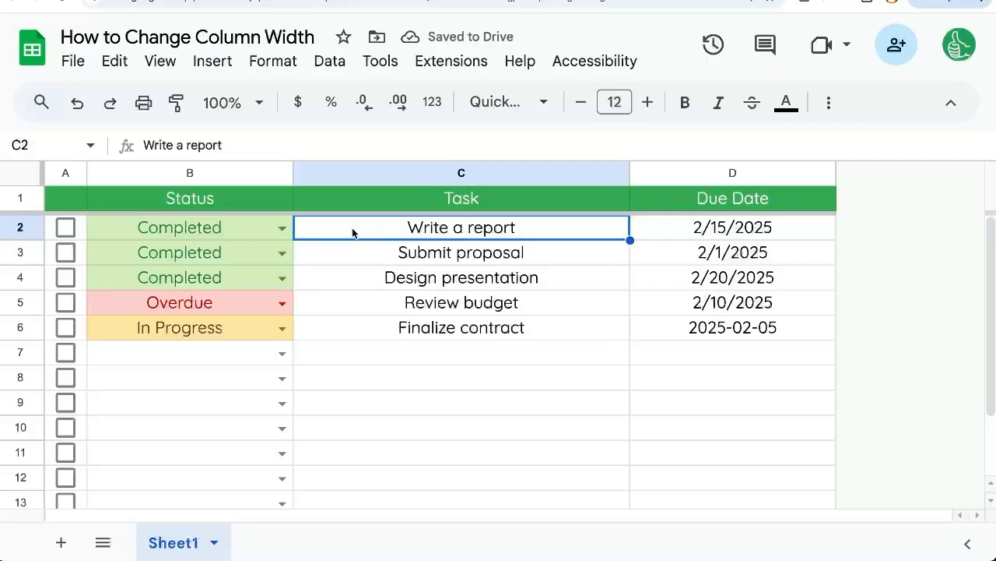
mouse_move(623, 212)
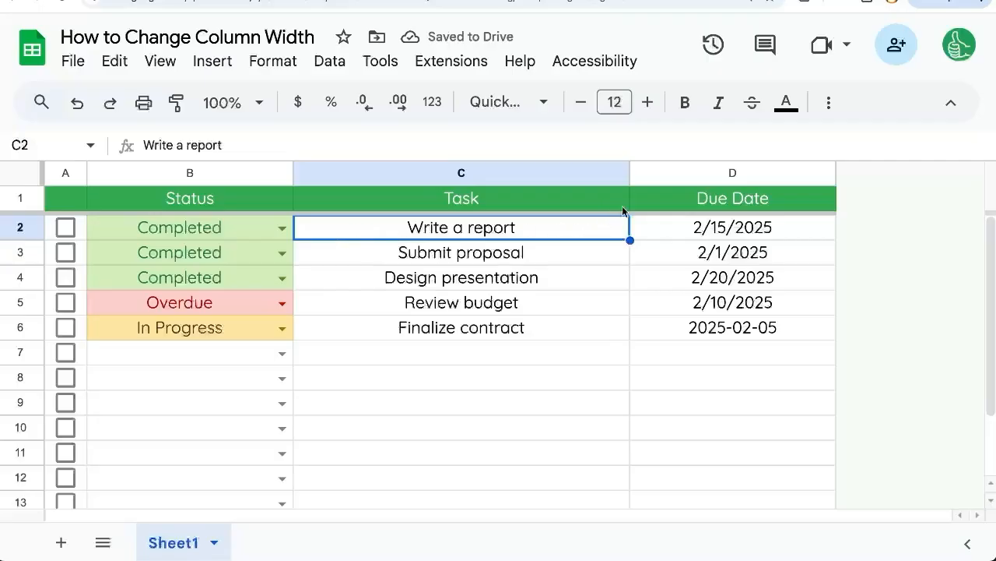
click(190, 198)
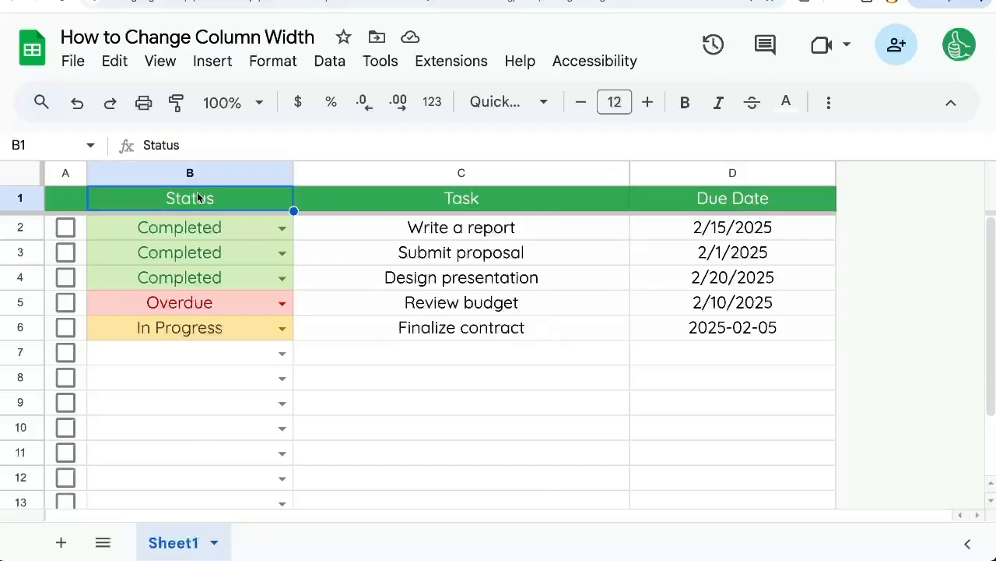
mouse_move(693, 168)
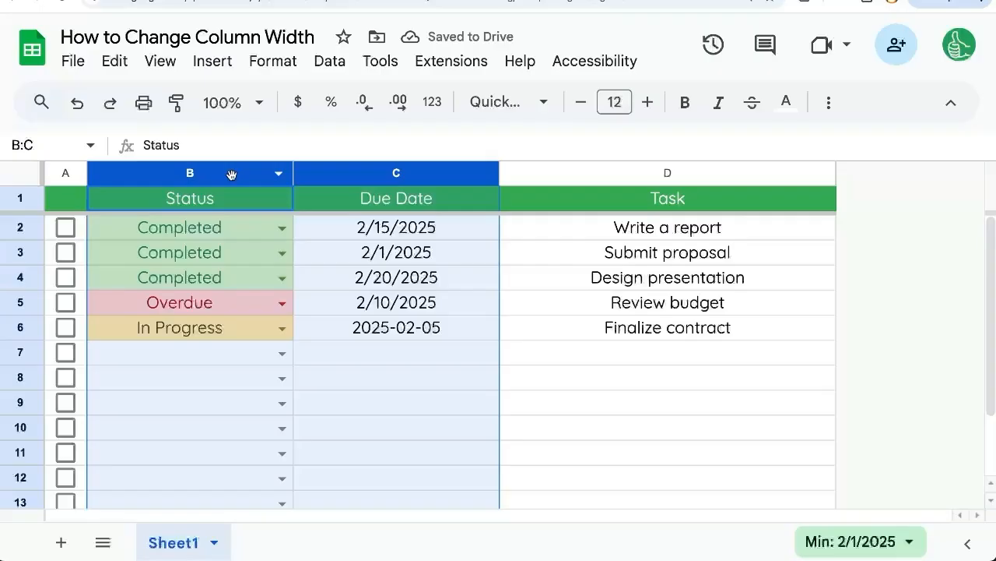
mouse_move(253, 187)
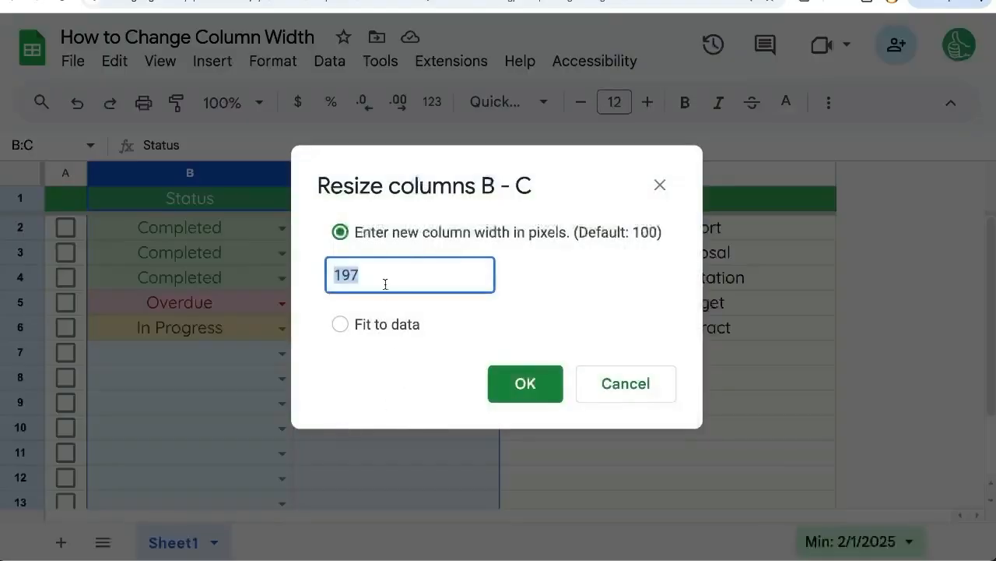
mouse_move(305, 274)
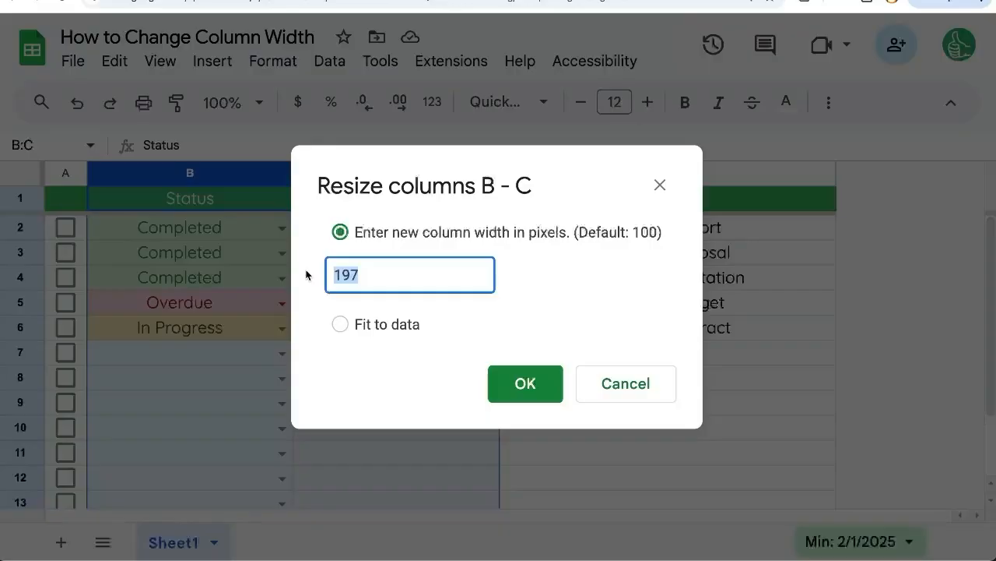
mouse_move(75, 195)
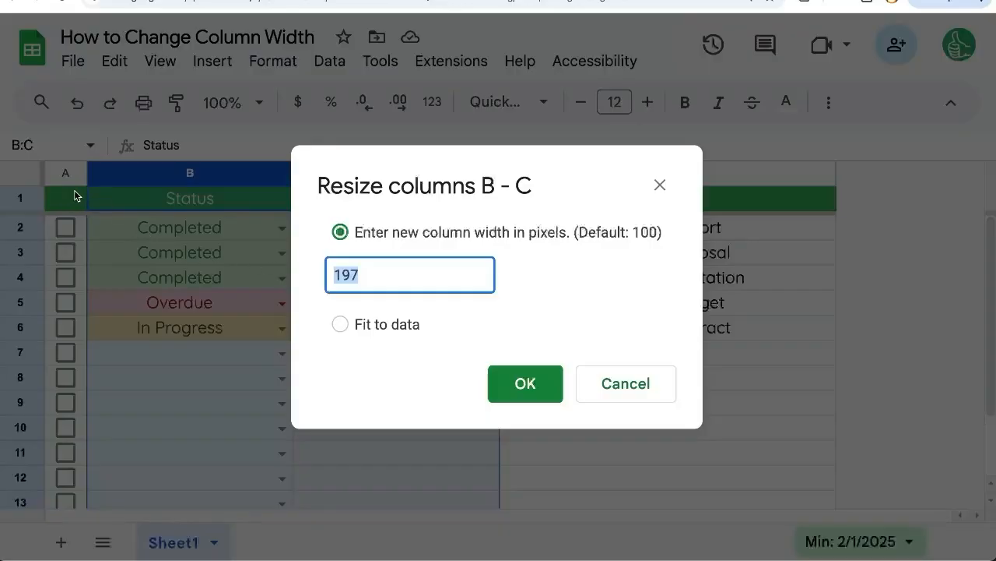
mouse_move(304, 271)
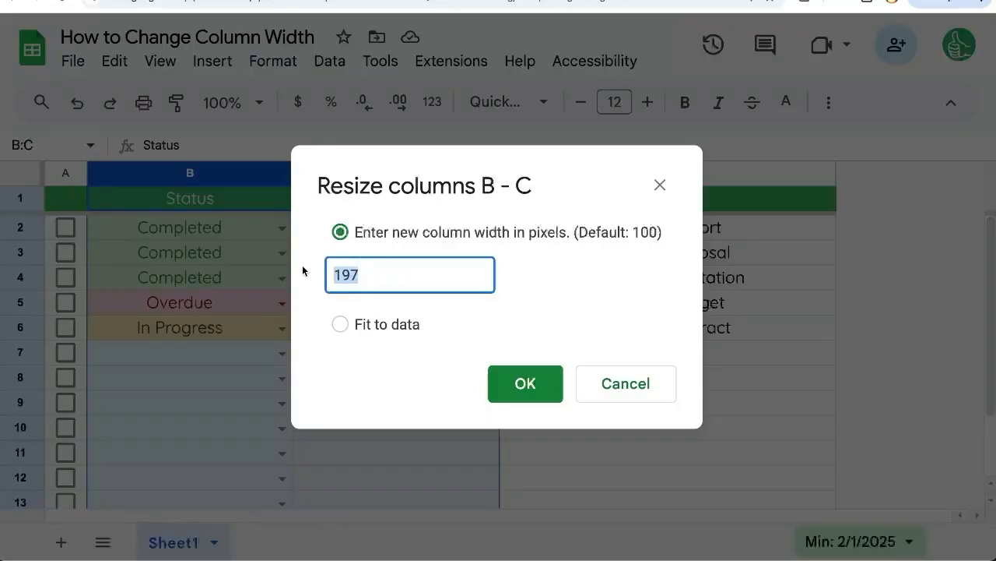
- Apply the shared width to Status and Due Date, then widen Task past its longest entry
click(525, 383)
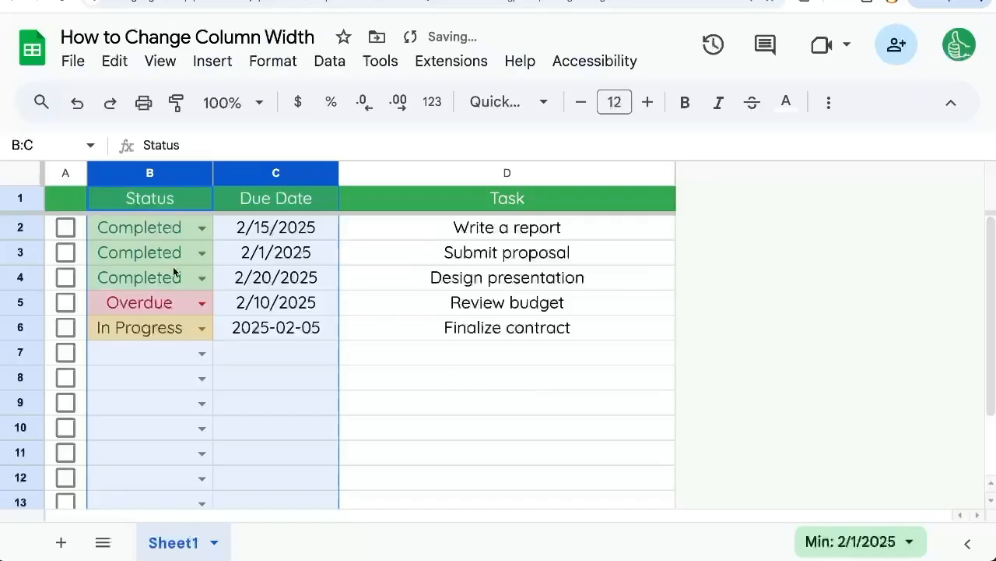
click(275, 302)
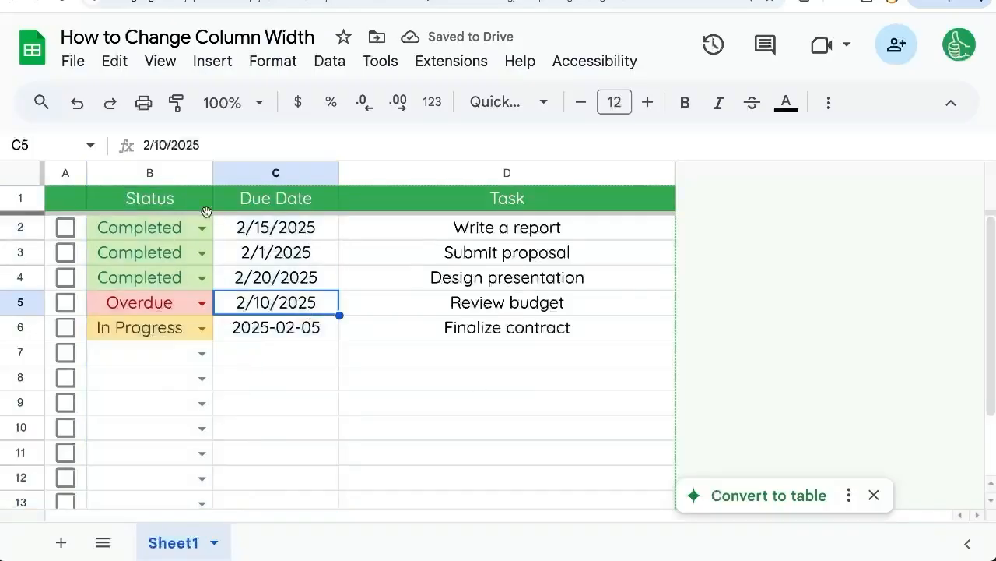
click(276, 198)
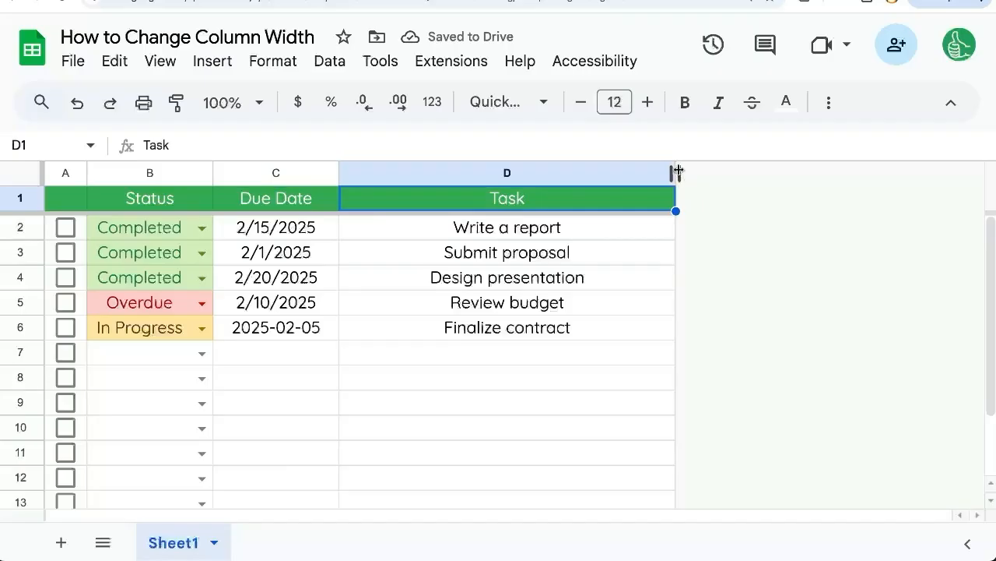
drag(676, 171, 747, 171)
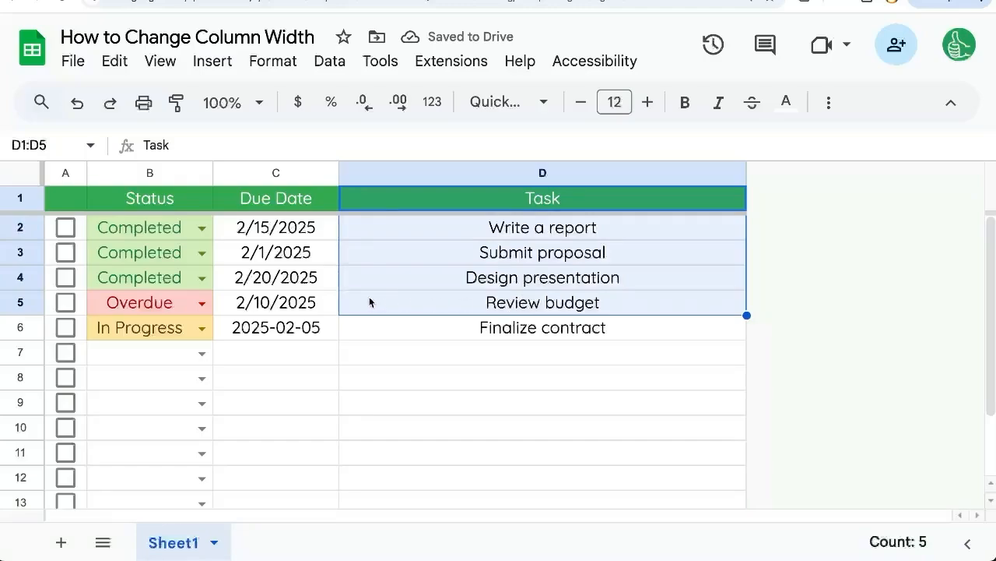
drag(746, 314, 746, 414)
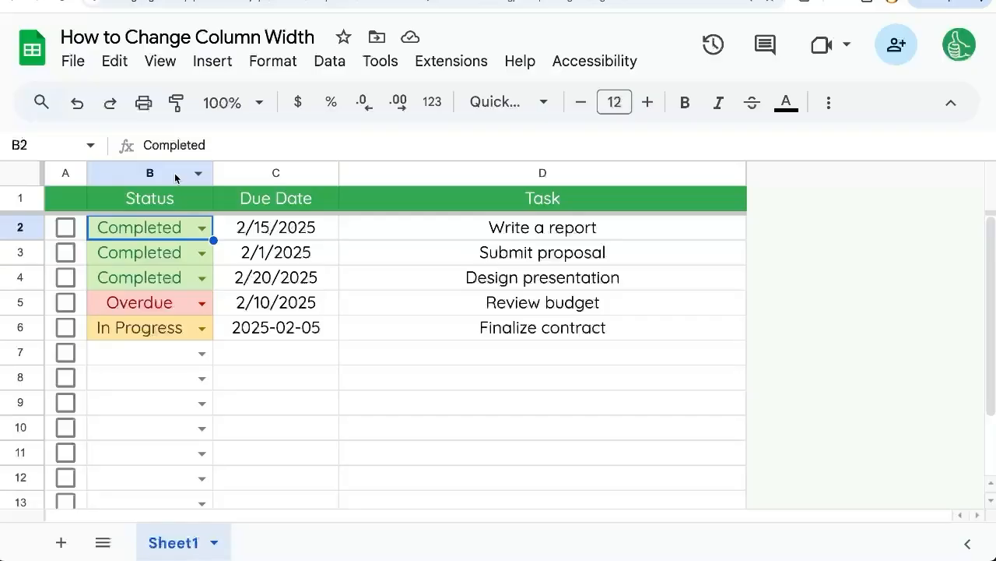
- Shrink columns B to D together so Status, Due Date and Task fit their contents
click(274, 173)
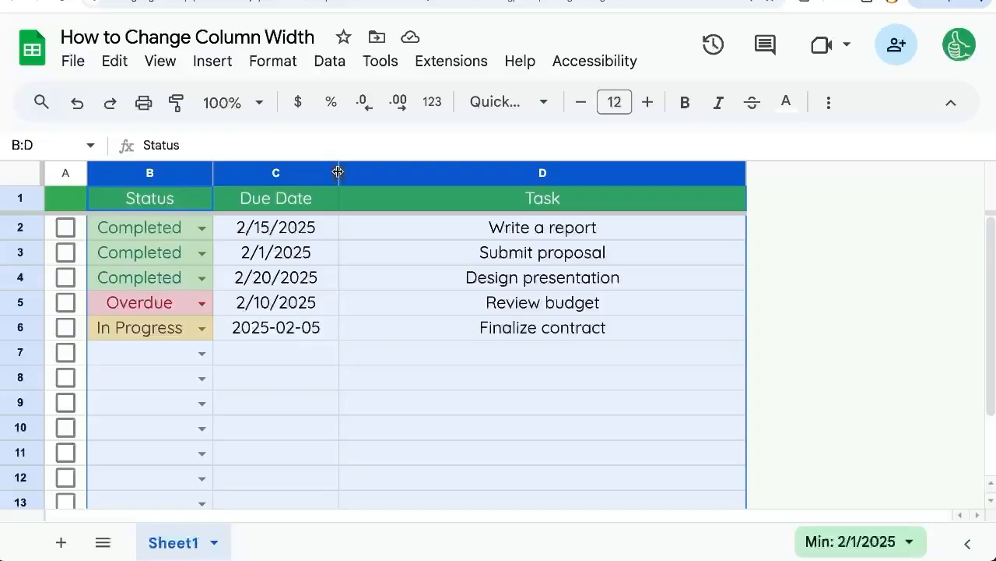
mouse_move(336, 175)
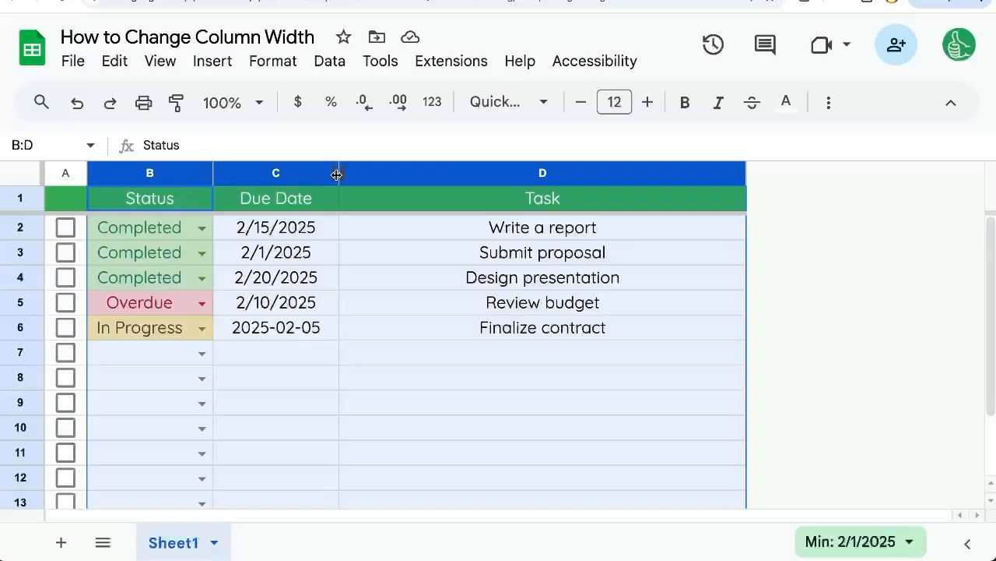
drag(336, 173, 418, 173)
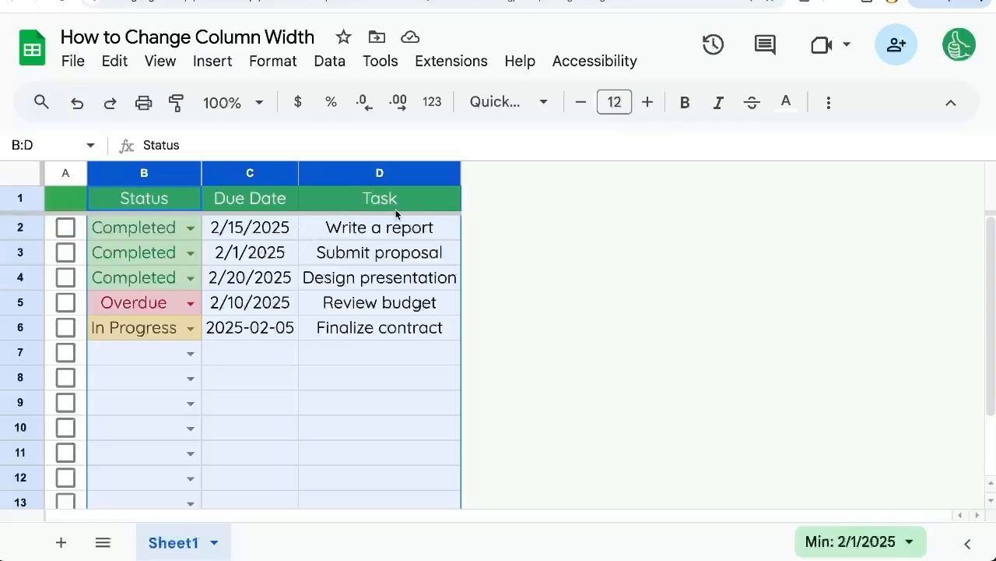
mouse_move(412, 261)
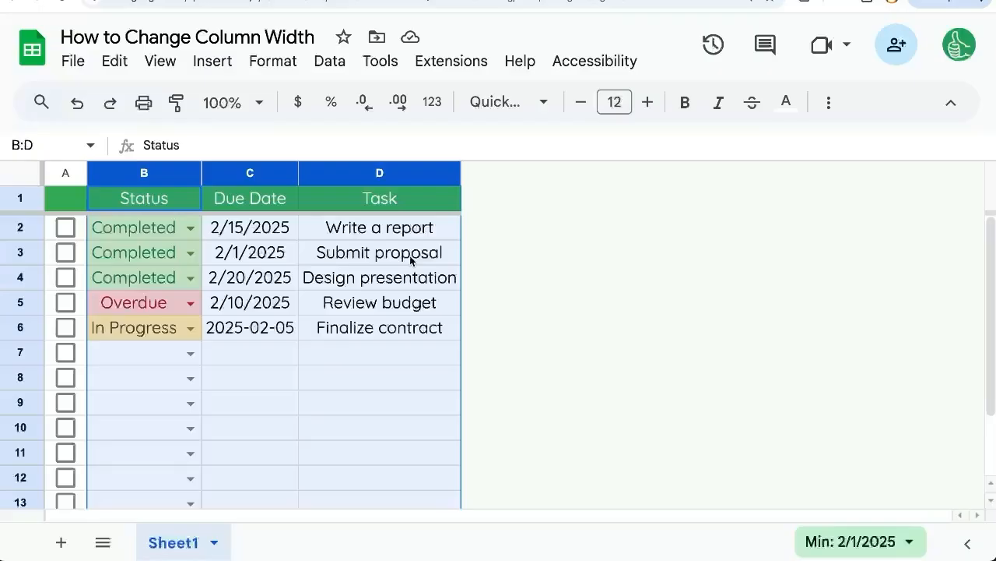
- Edit the Design task text, then shrink the Task column to fit the one-word tasks
click(379, 277)
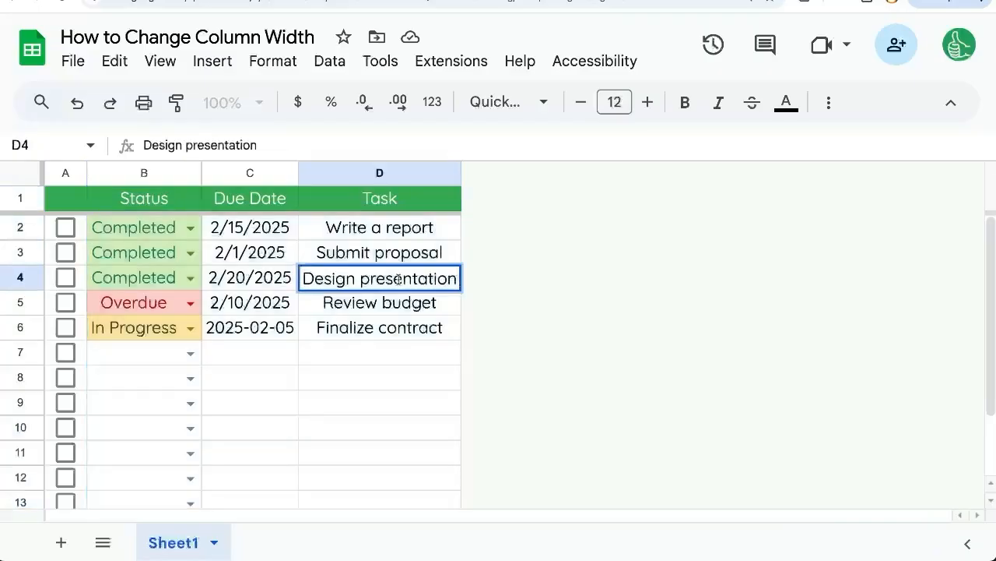
text(due totom)
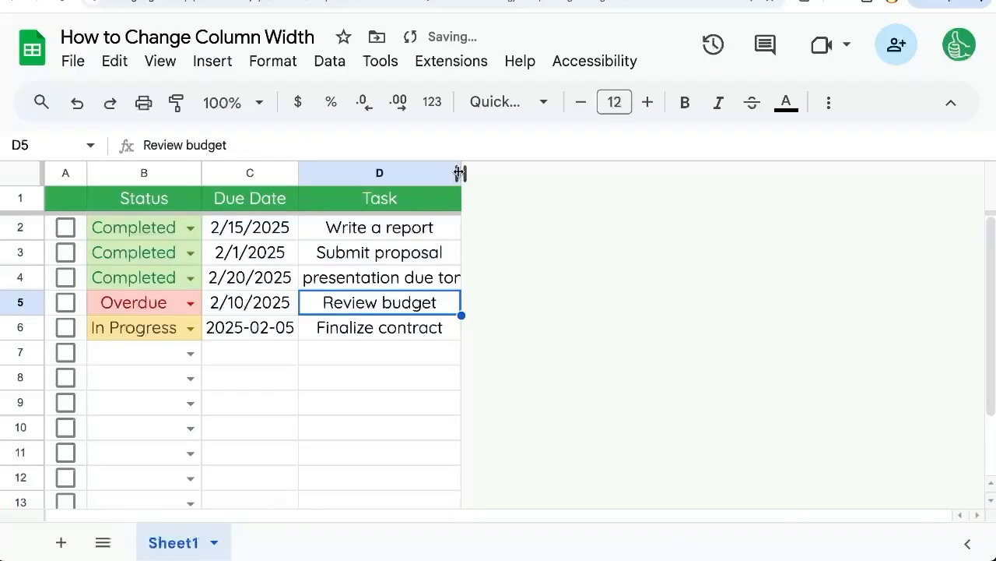
drag(461, 171, 576, 171)
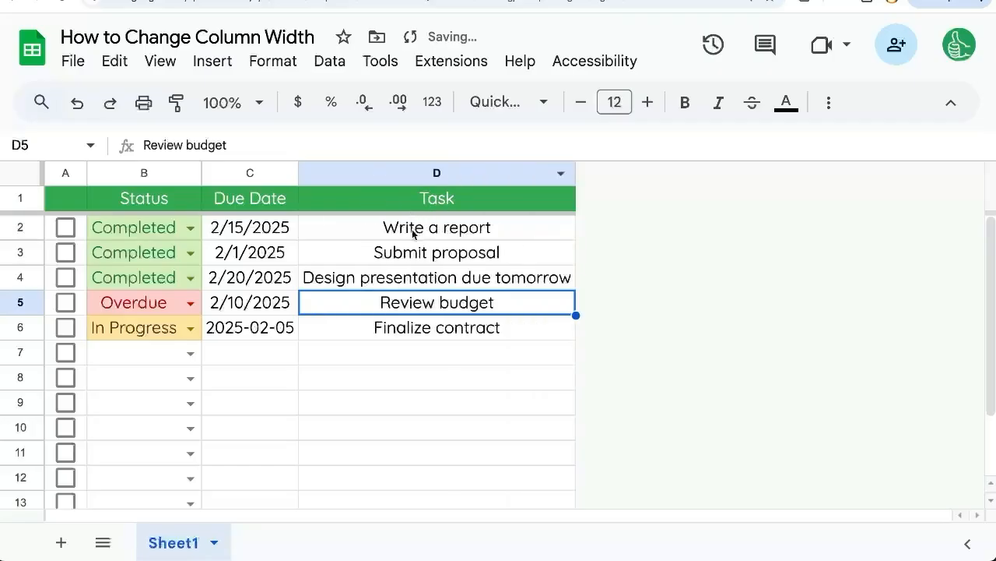
click(435, 277)
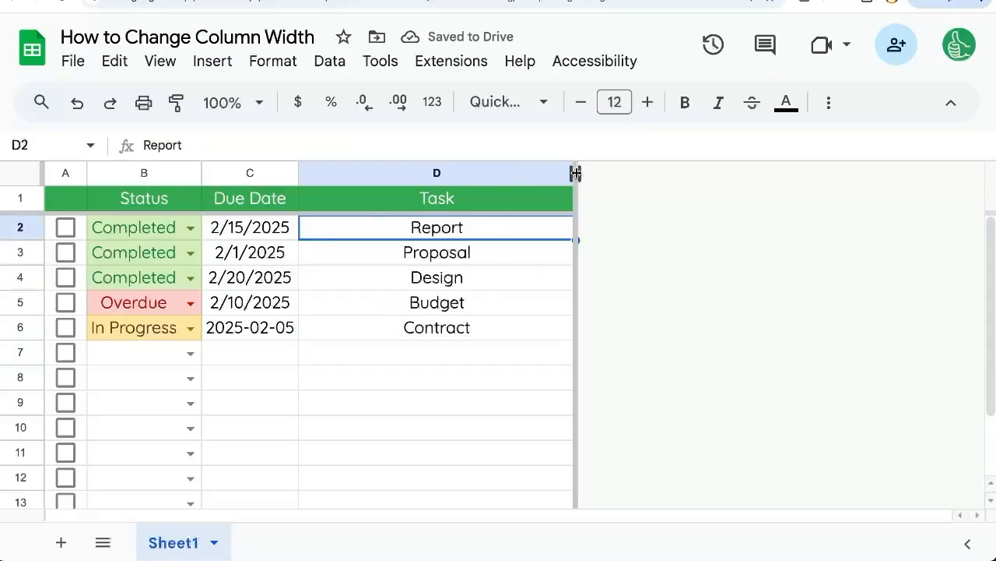
drag(576, 171, 374, 172)
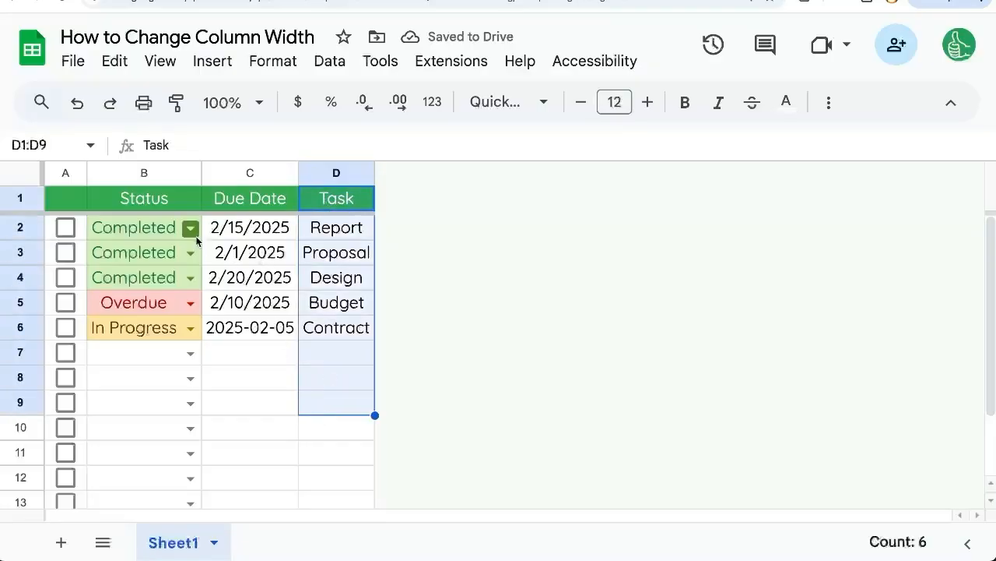
mouse_move(175, 205)
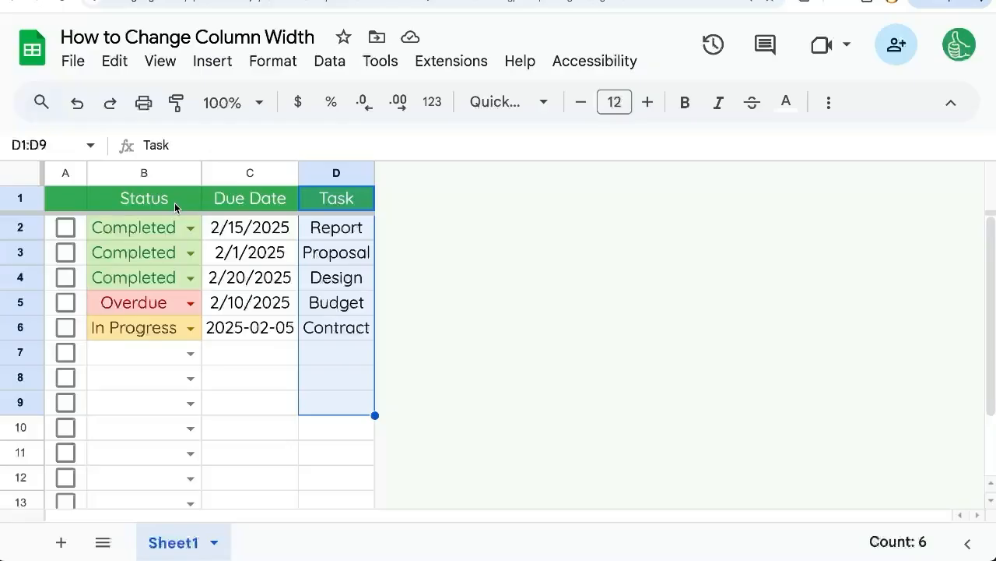